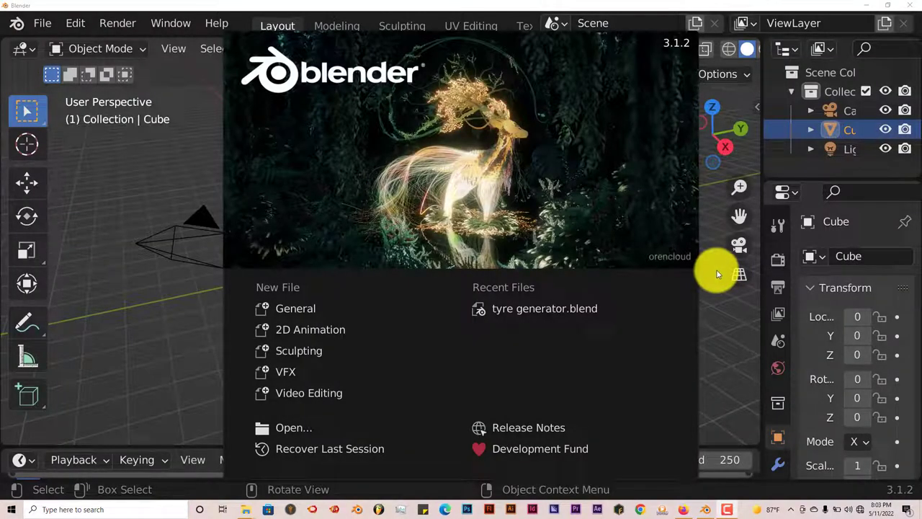
mouse_move(724, 271)
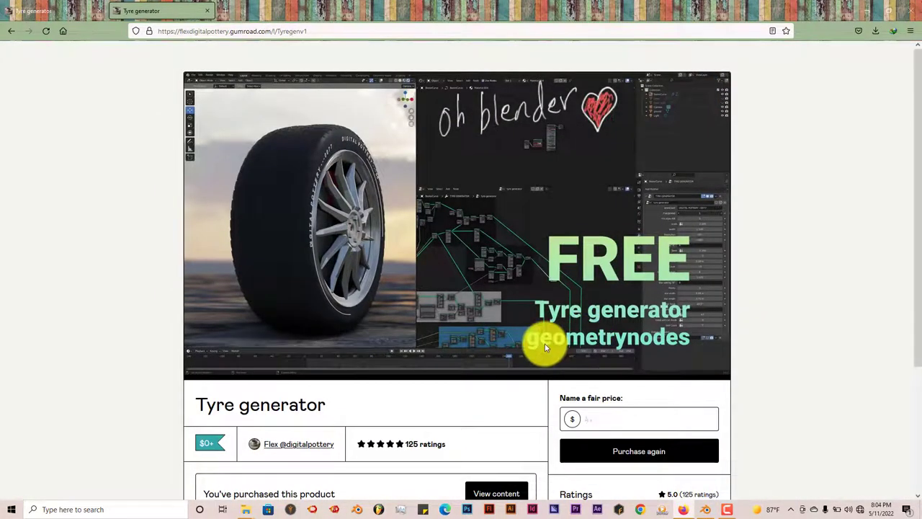
- View the purchased Tyre generator's content page listing its BLEND and RAR downloads
scroll(down, 3)
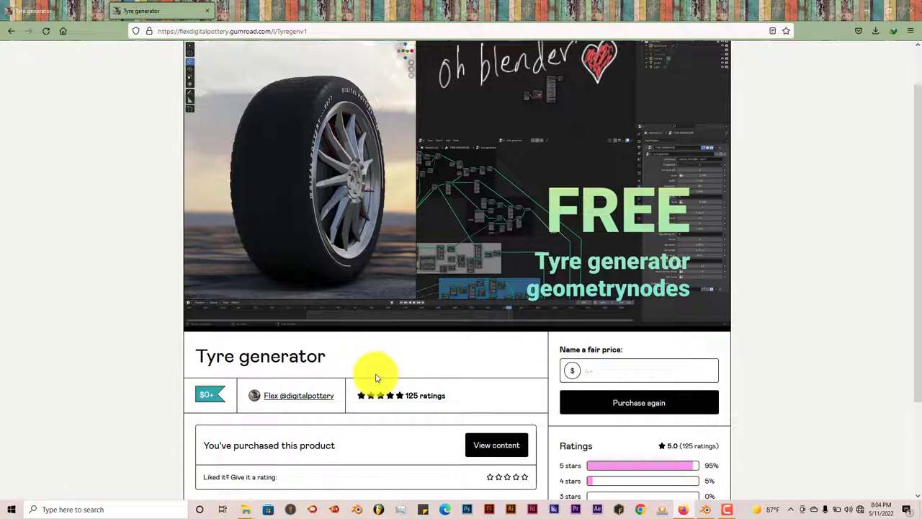
scroll(down, 3)
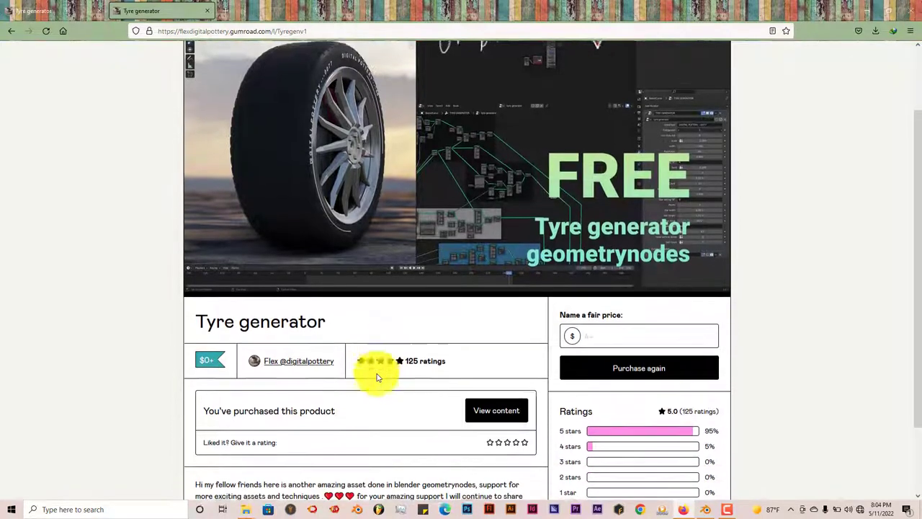
scroll(down, 3)
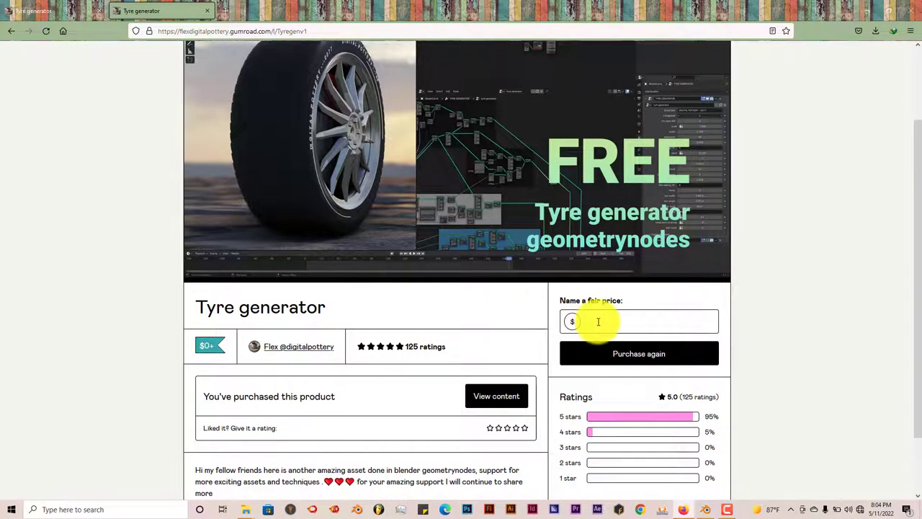
mouse_move(505, 328)
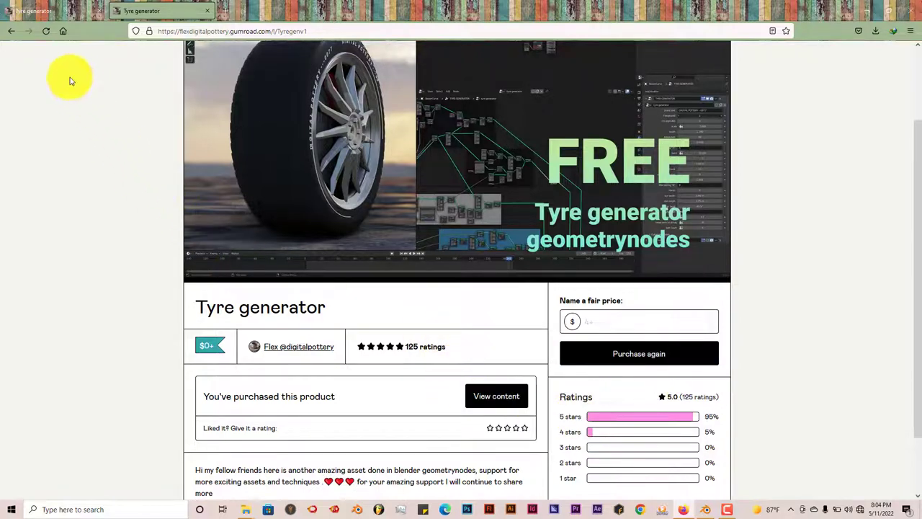
click(496, 395)
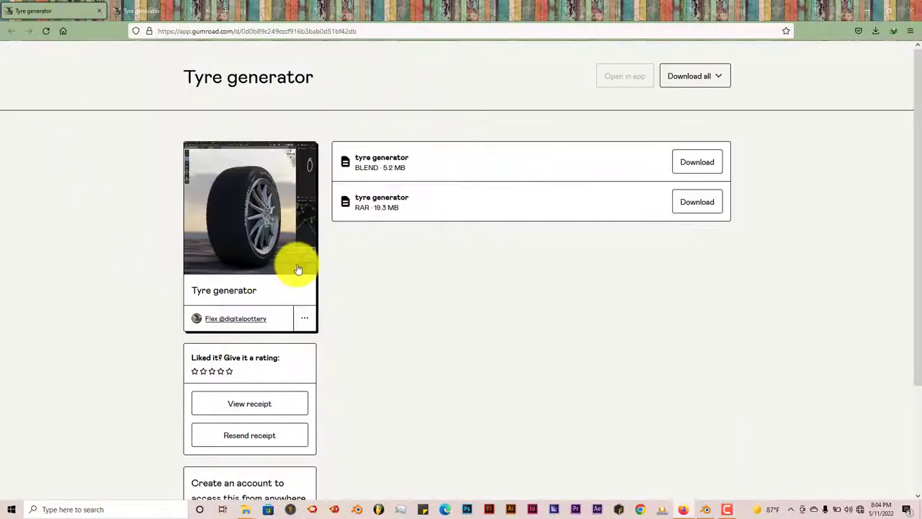
mouse_move(526, 158)
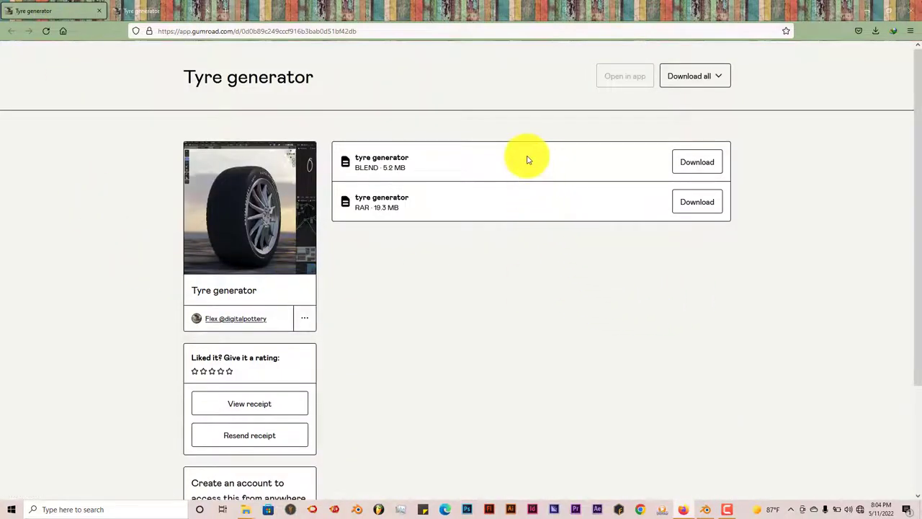
mouse_move(508, 199)
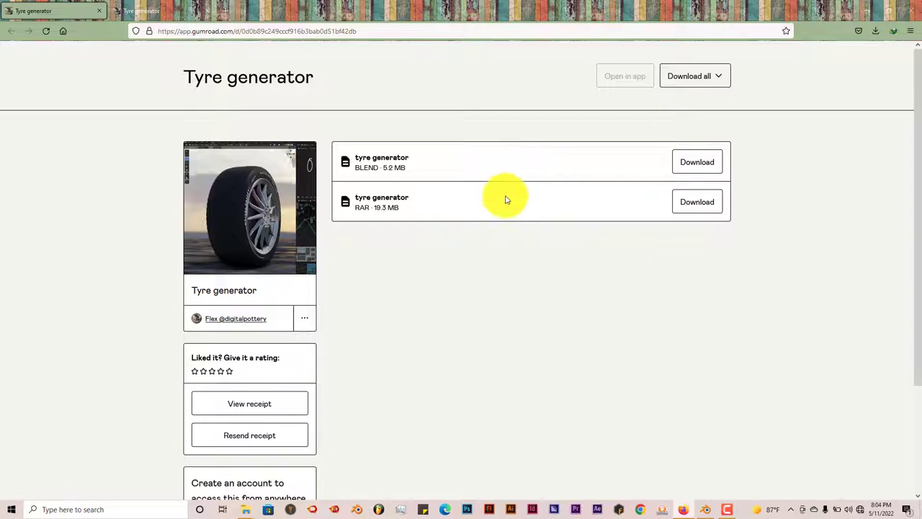
mouse_move(493, 205)
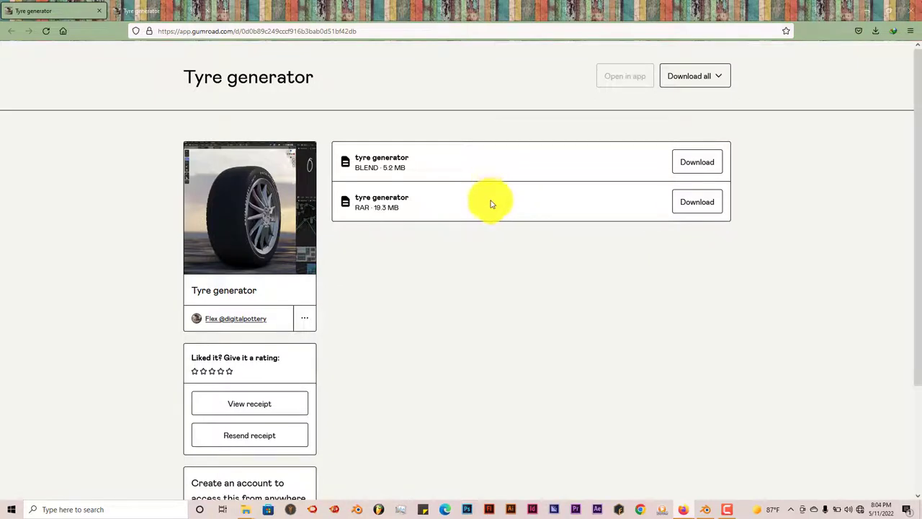
mouse_move(430, 215)
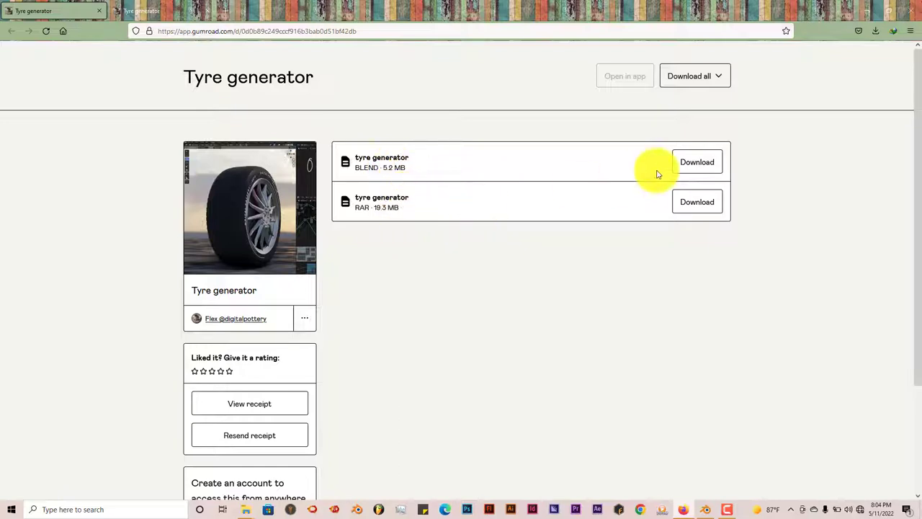
mouse_move(634, 358)
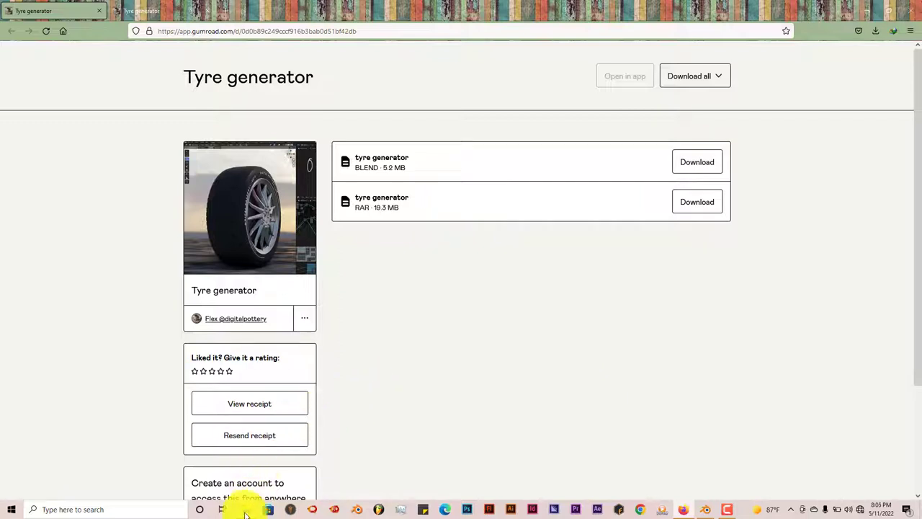
click(245, 511)
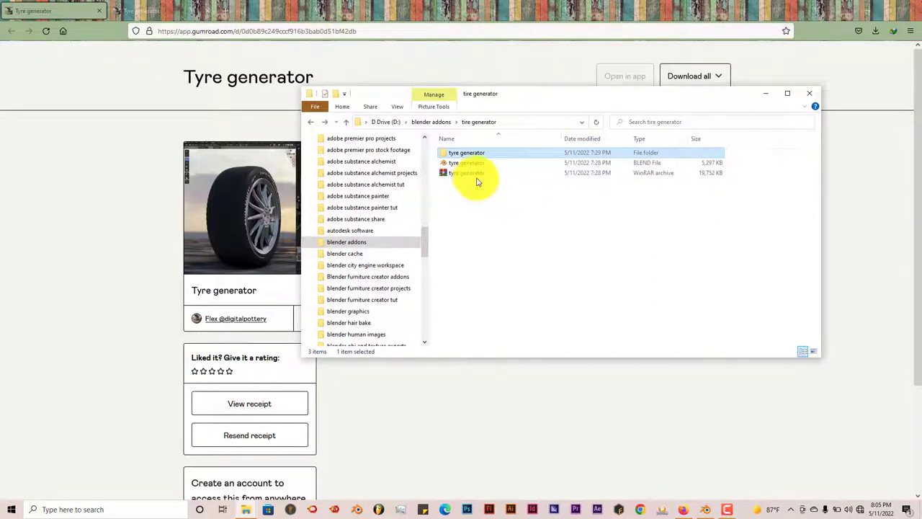
mouse_move(476, 173)
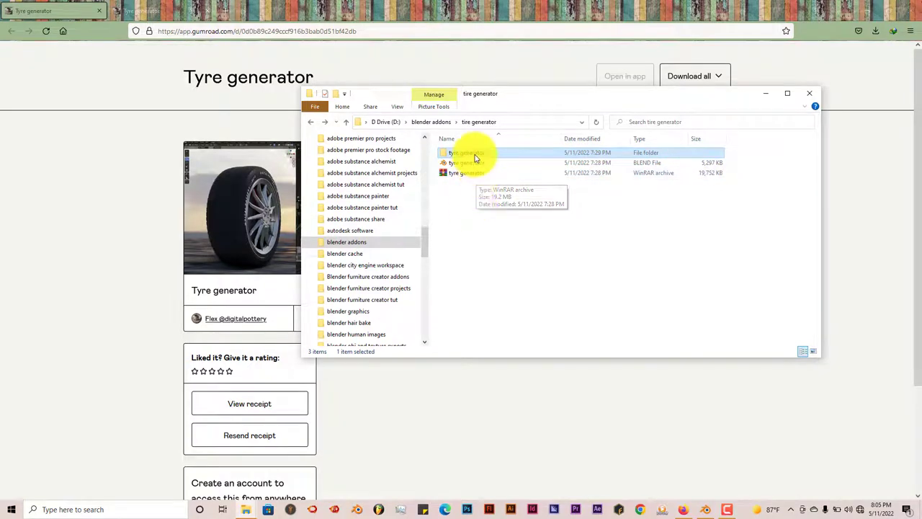
double_click(467, 153)
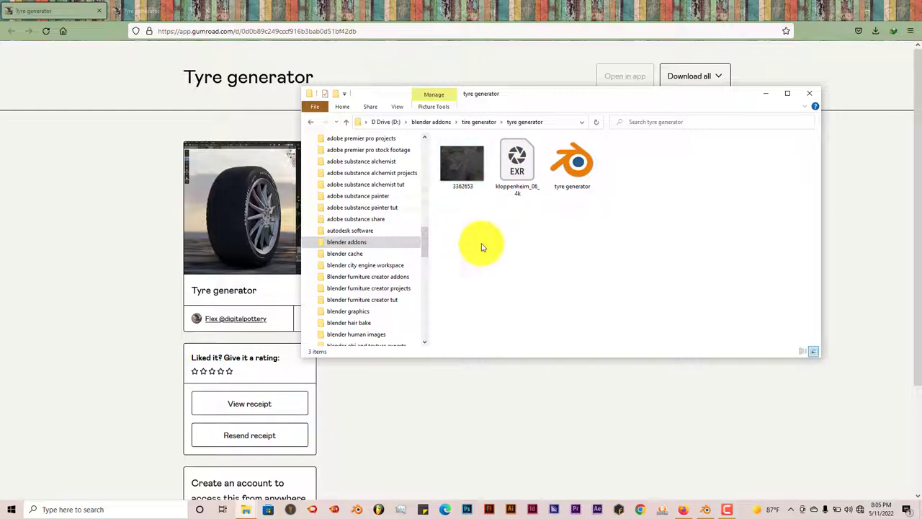
mouse_move(646, 217)
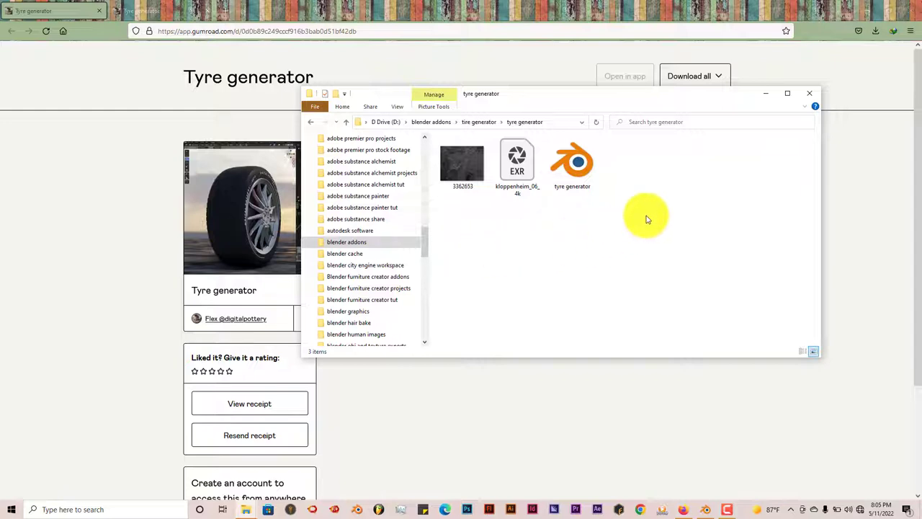
click(572, 161)
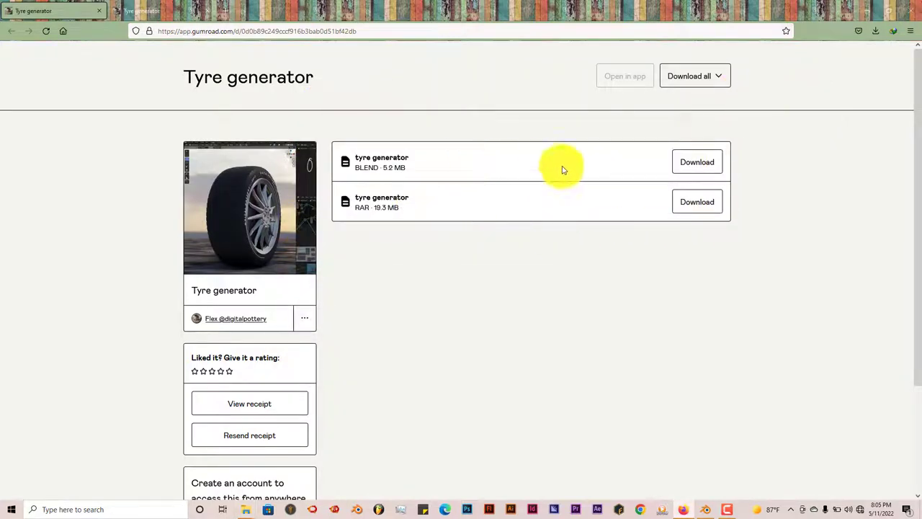
mouse_move(594, 117)
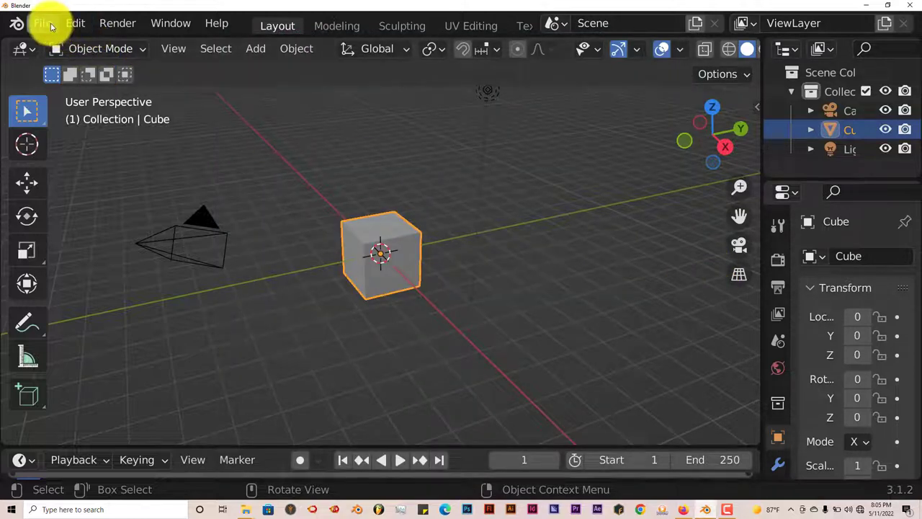
- Load tyre generator.blend from D:\blender addons\tire generator
click(42, 23)
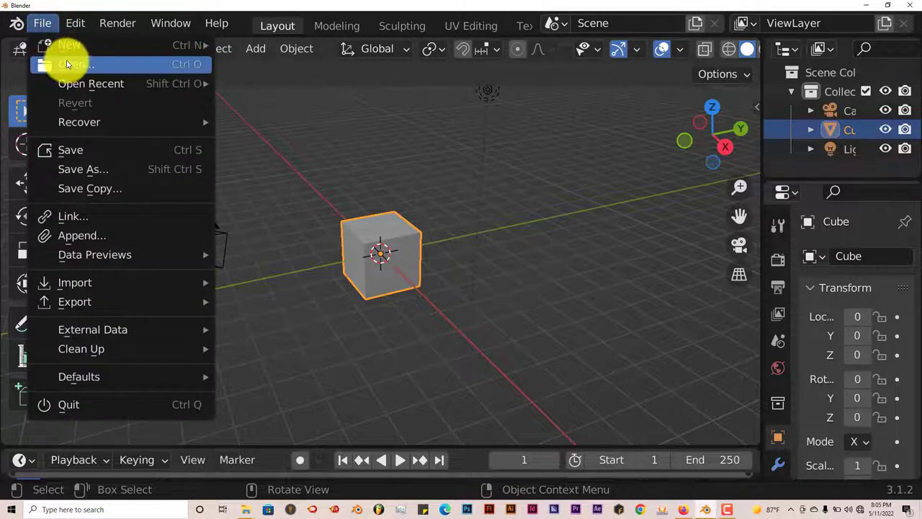
click(75, 64)
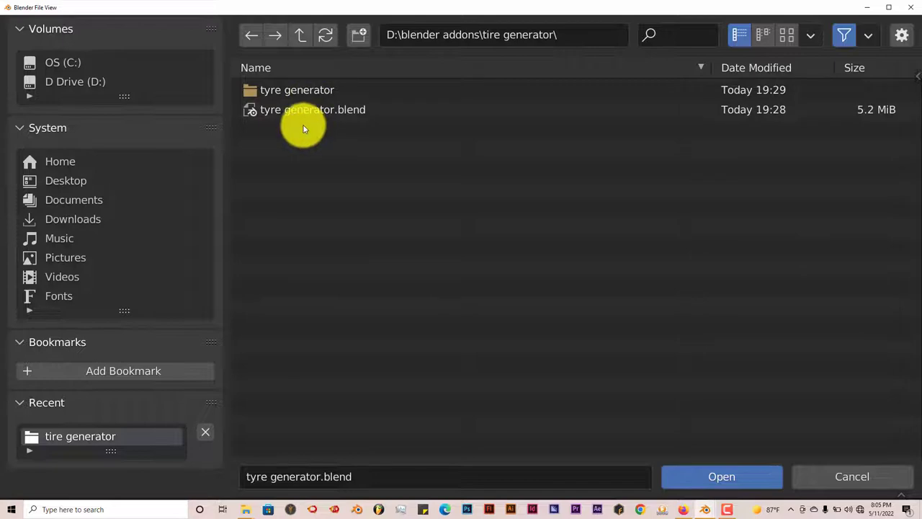
click(312, 109)
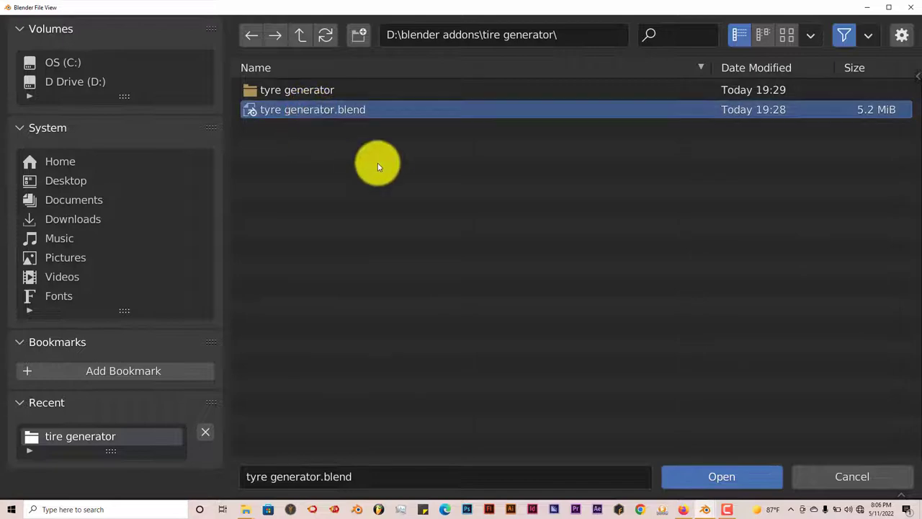
click(721, 475)
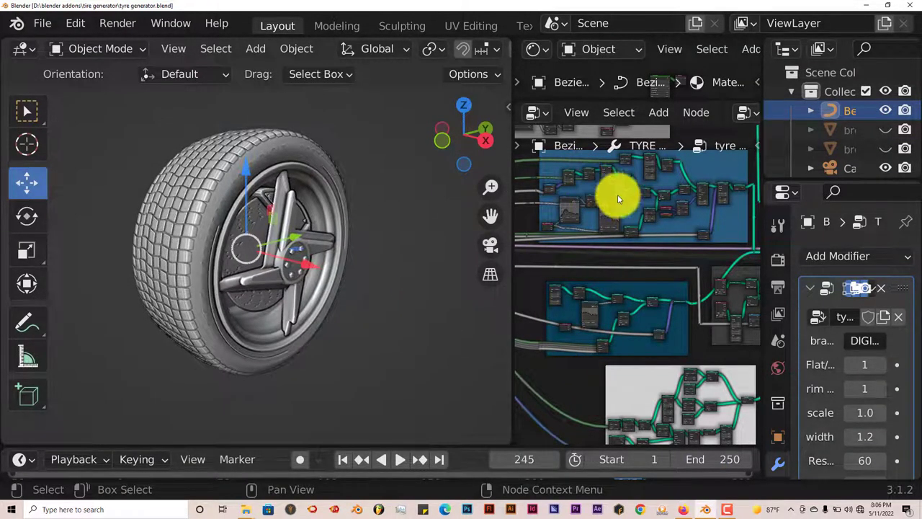
mouse_move(574, 222)
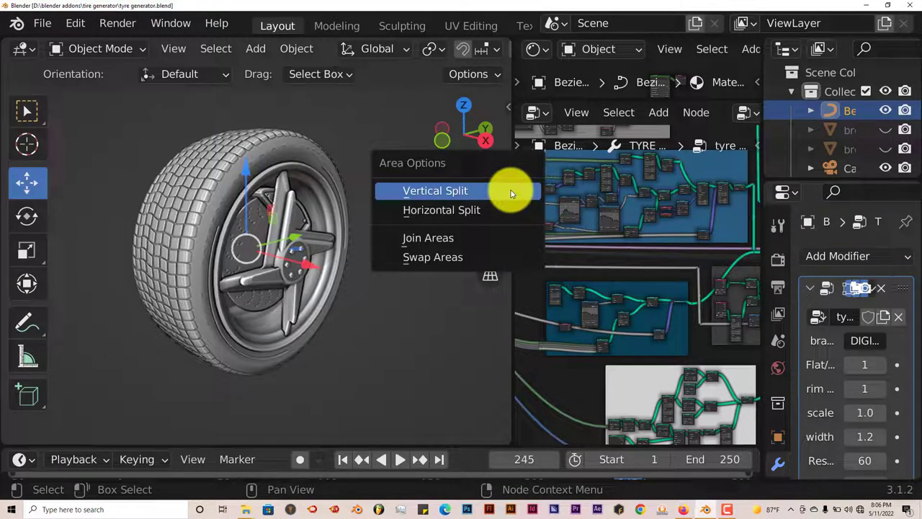
mouse_move(504, 210)
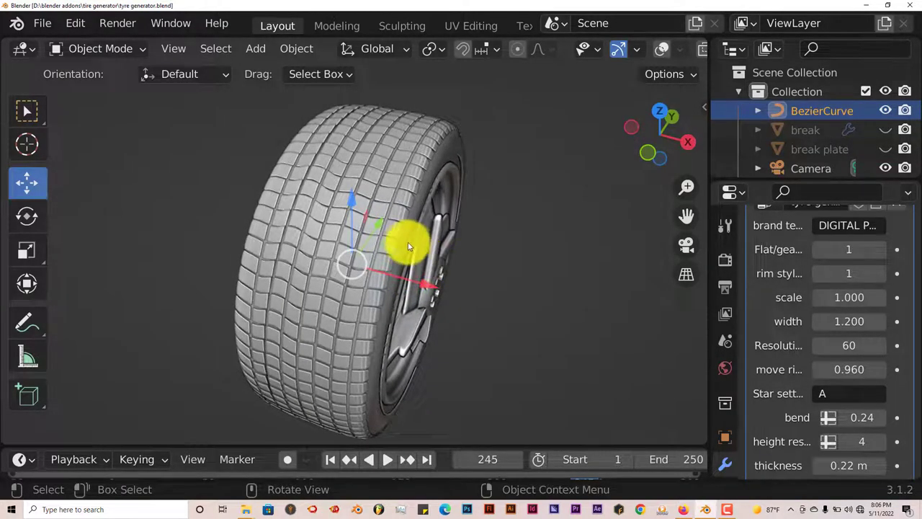
- Widen the properties panel so the tyre generator modifier settings are fully readable
drag(403, 245, 324, 252)
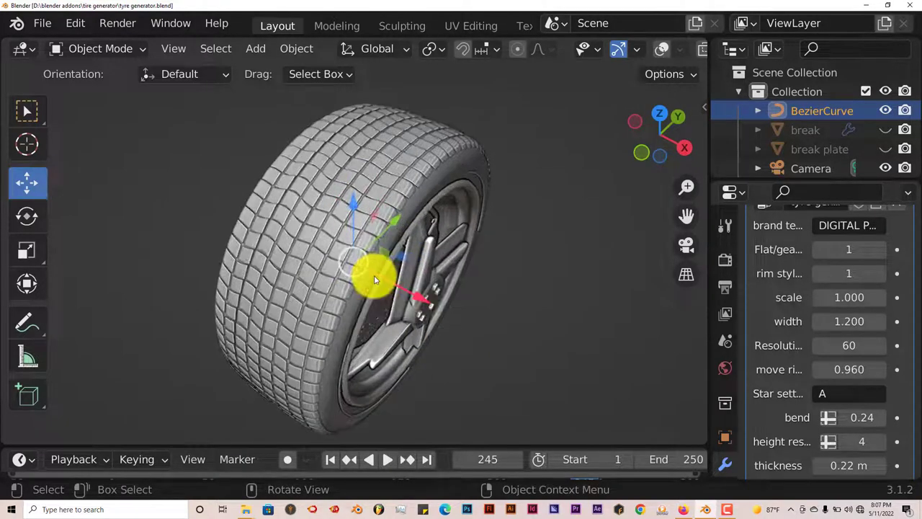
drag(375, 280, 361, 266)
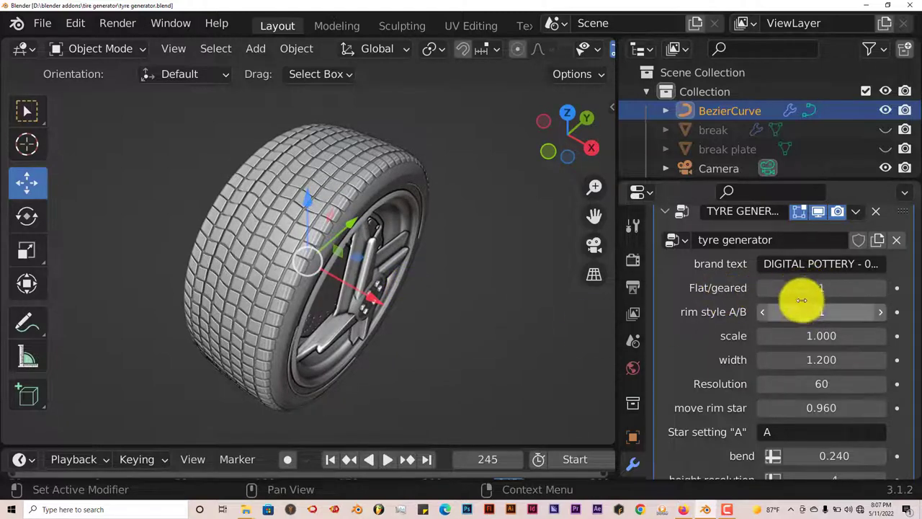
- Try Flat/geared 0 then back to 1, and set rim style A/B to 0 for a multi-spoked rim
drag(802, 300, 810, 311)
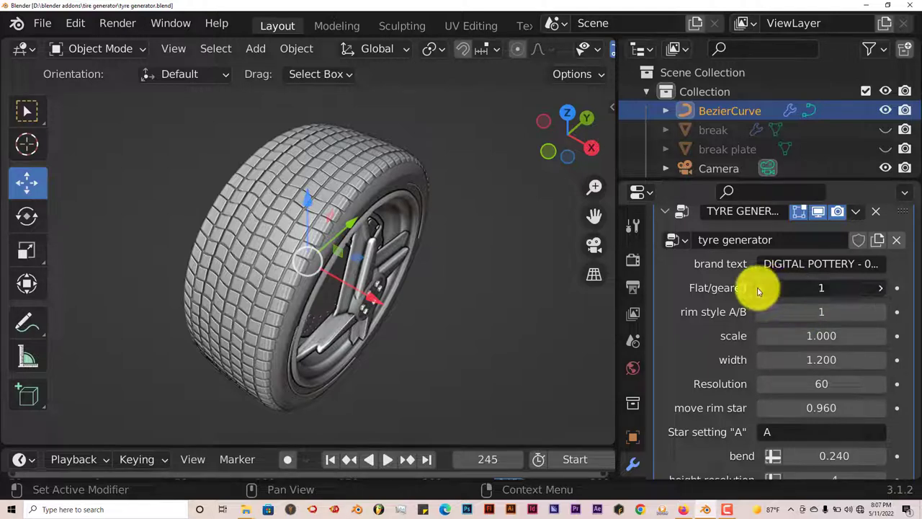
click(767, 288)
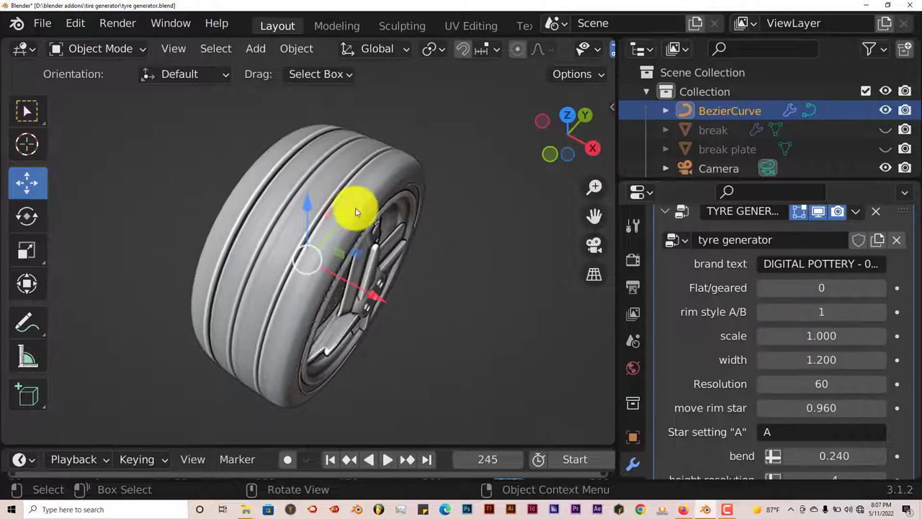
click(821, 288)
text(1)
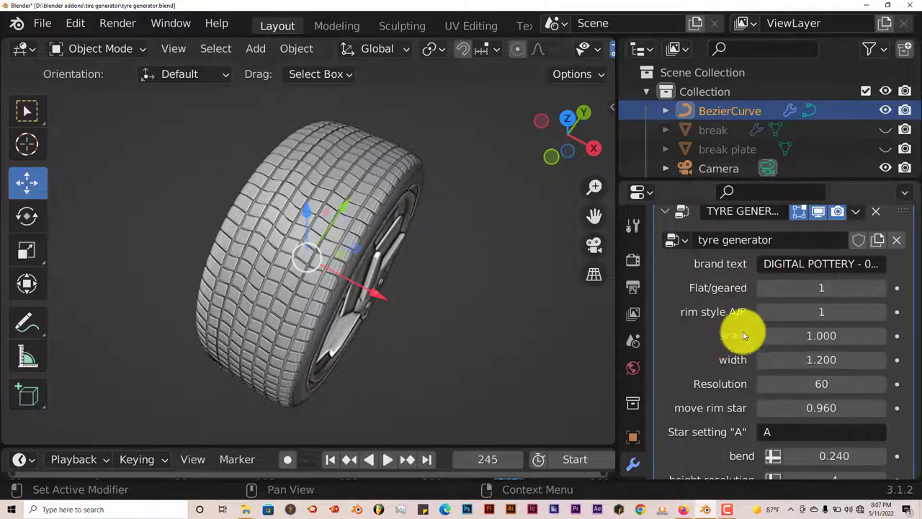
mouse_move(594, 334)
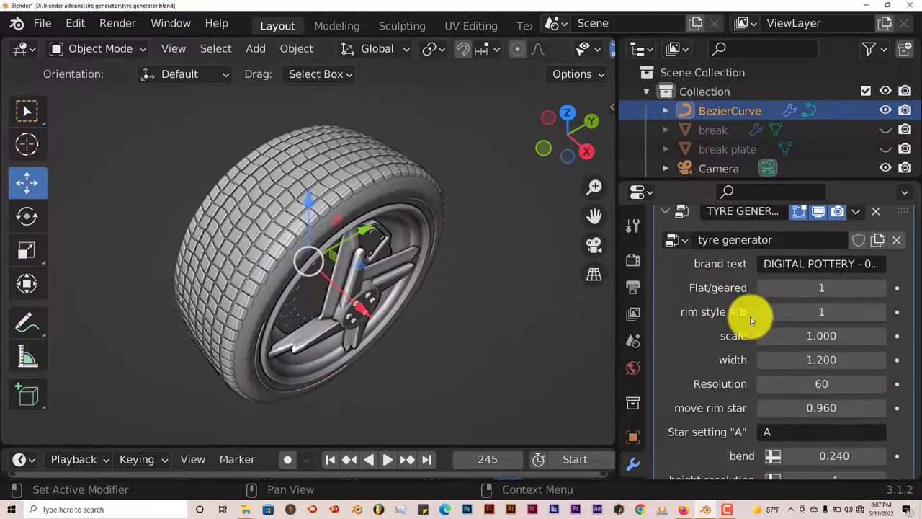
click(821, 311)
text(0)
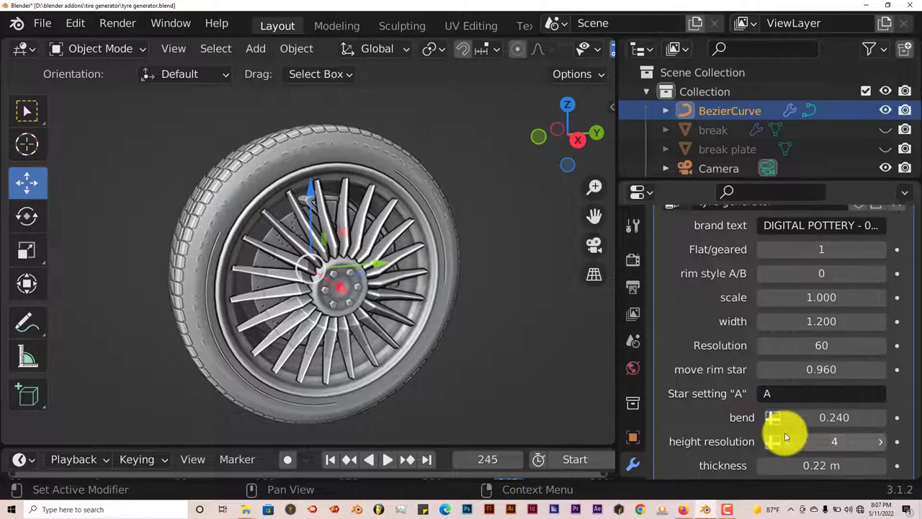
scroll(down, 3)
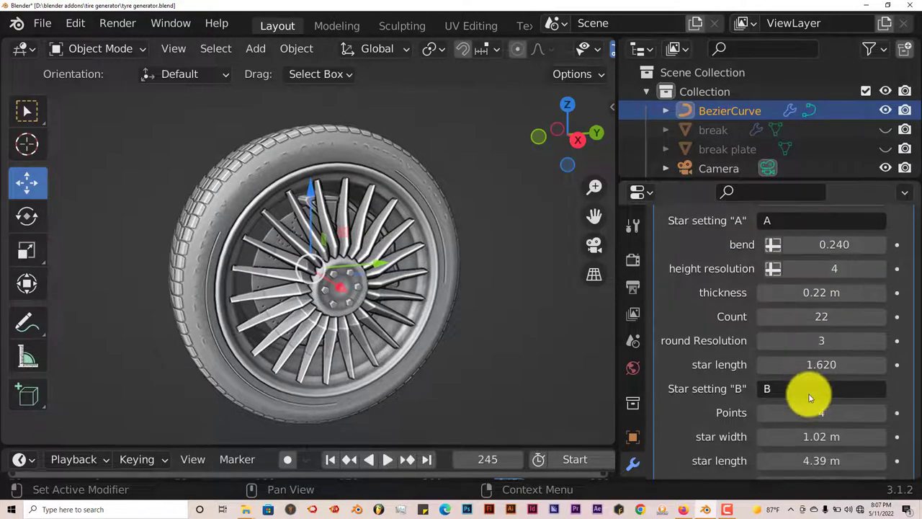
- Retune star setting A: bend 0.640, height resolution 31, thickness 0.24 m, count 20, star length 1.680
scroll(down, 3)
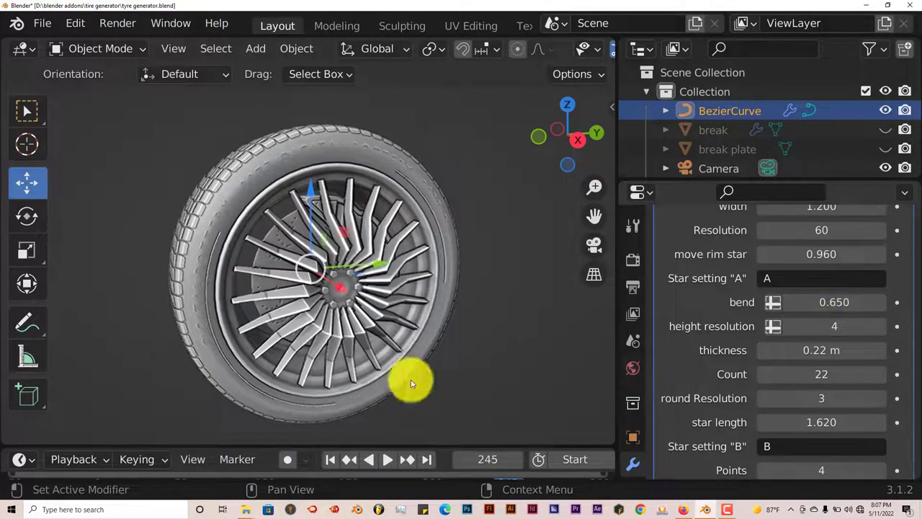
drag(411, 382, 444, 346)
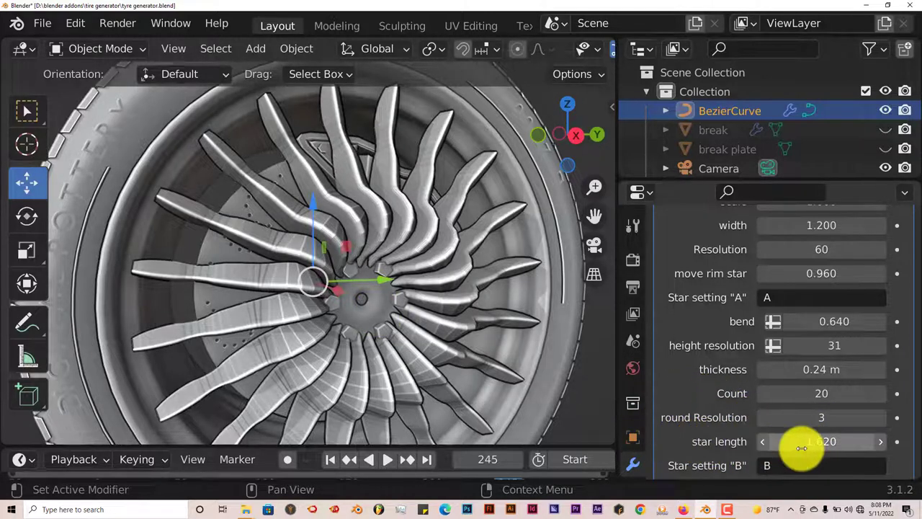
drag(801, 441, 822, 441)
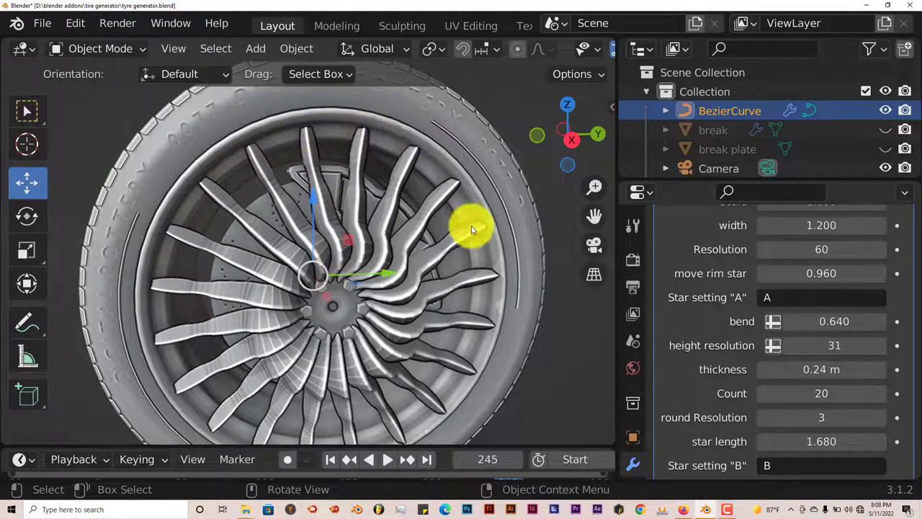
scroll(down, 3)
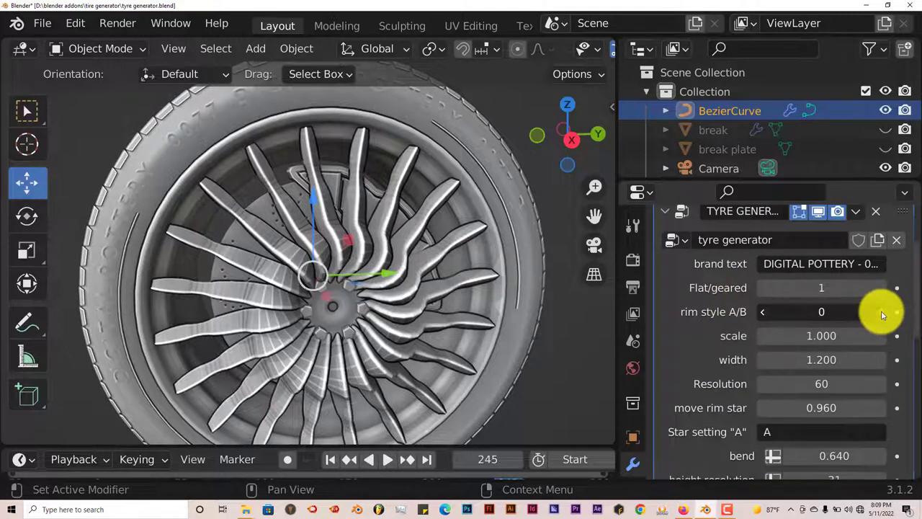
- Set rim style 1 with a five-point star, width 1.1 m, length 4.79 m, twist 47.8°
click(882, 311)
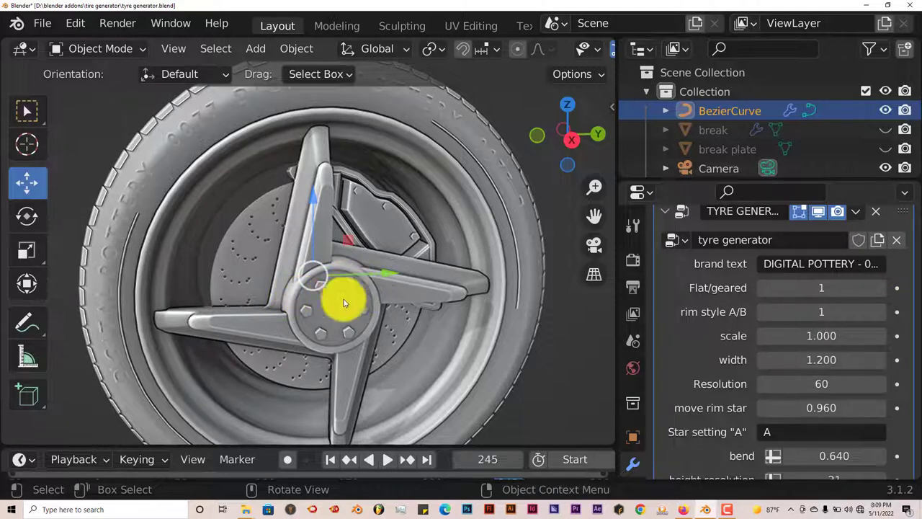
scroll(down, 3)
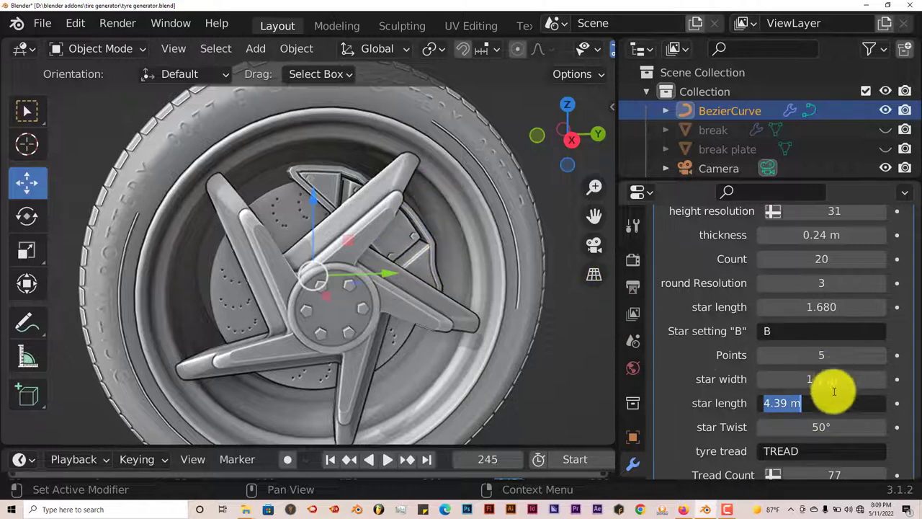
click(821, 404)
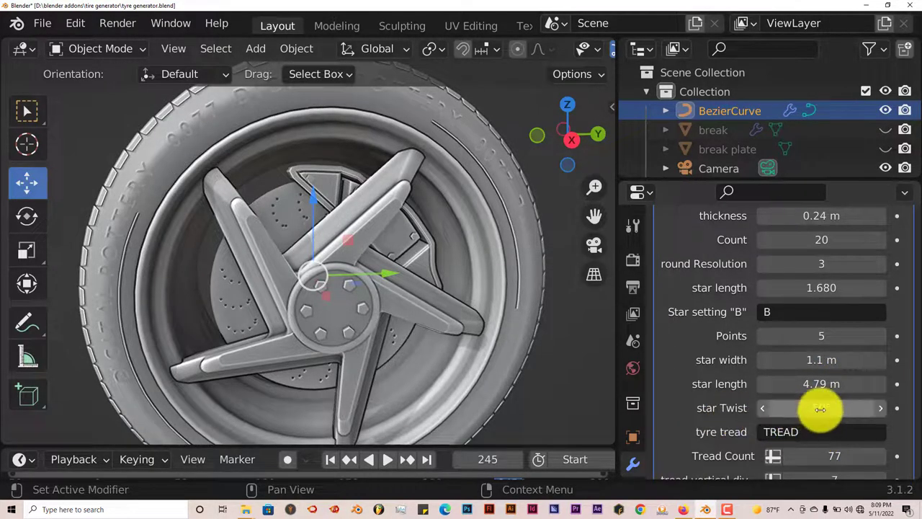
drag(822, 410, 851, 410)
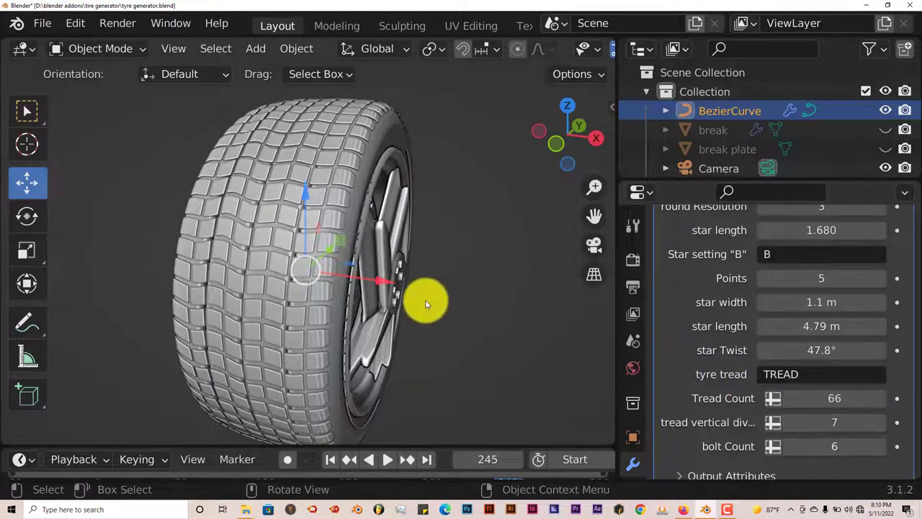
- Give the tread 66 blocks around with vertical divisions reduced to 4
drag(425, 303, 392, 317)
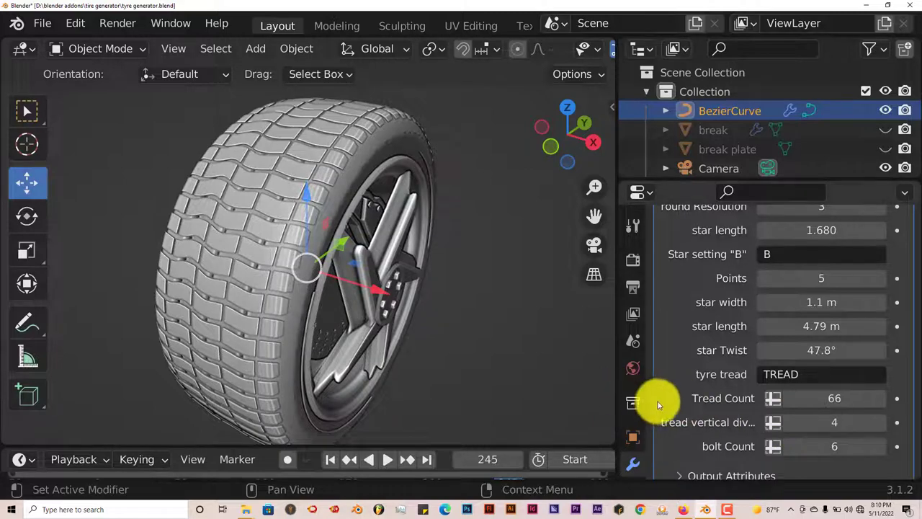
click(835, 423)
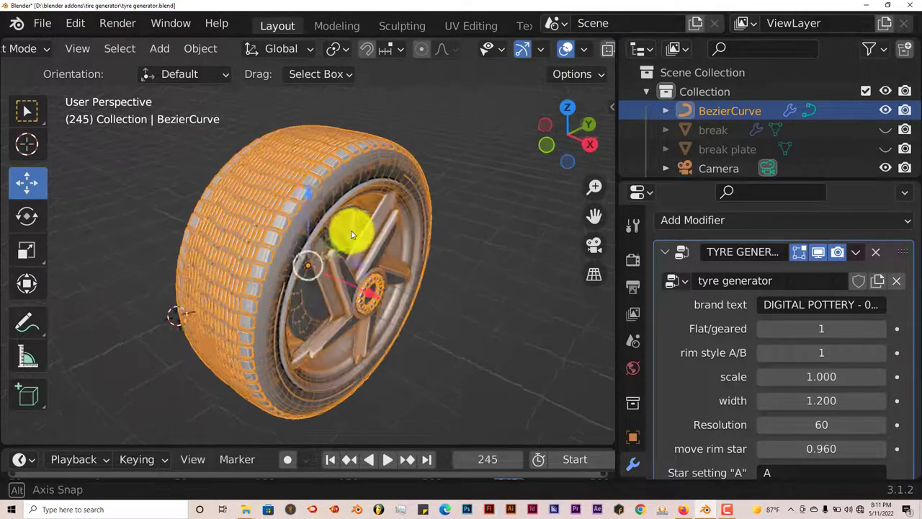
- Select the tyre and convert it to a plain mesh, baking in the modifier
drag(353, 234, 332, 262)
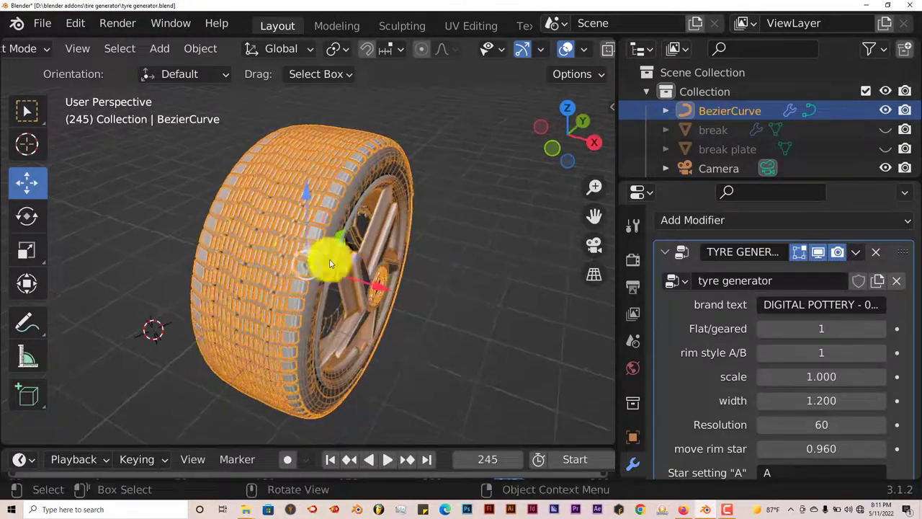
click(201, 49)
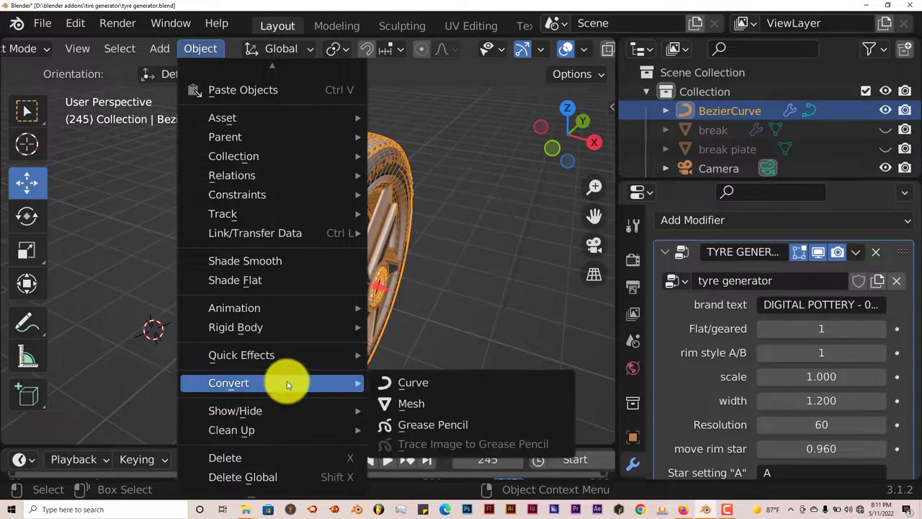
click(413, 404)
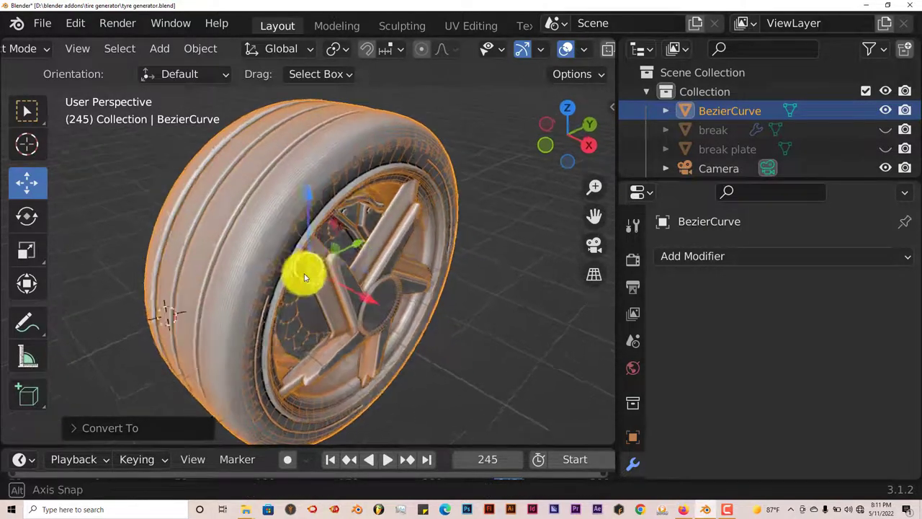
- Undo Convert To Mesh and orbit to inspect the restored tread and rim
drag(309, 274, 339, 277)
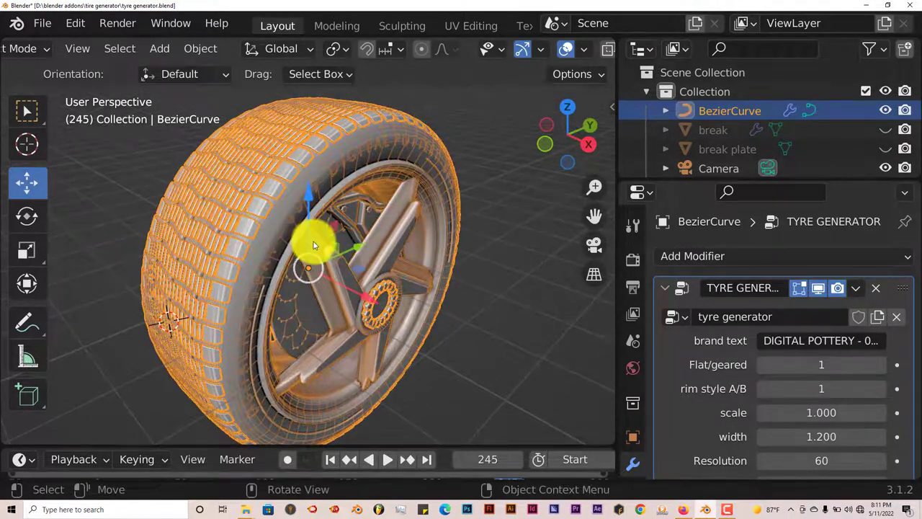
drag(324, 252, 353, 299)
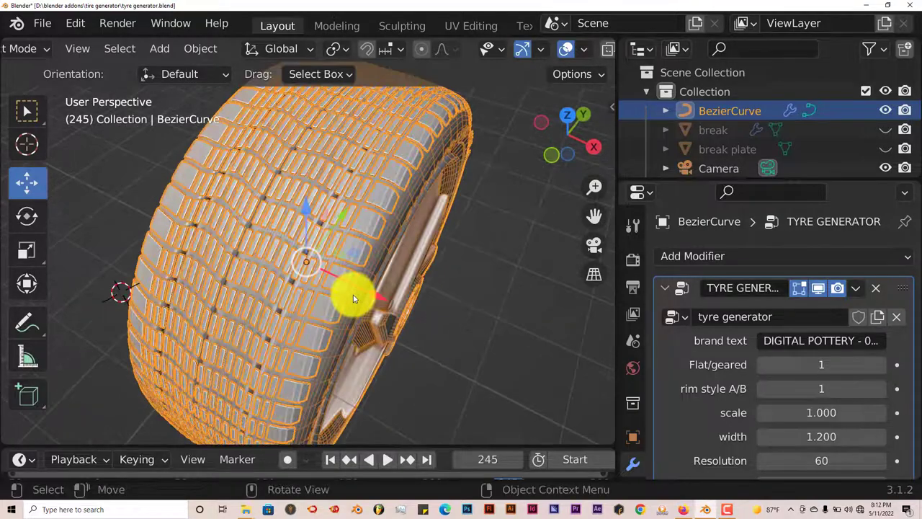
drag(353, 299, 425, 248)
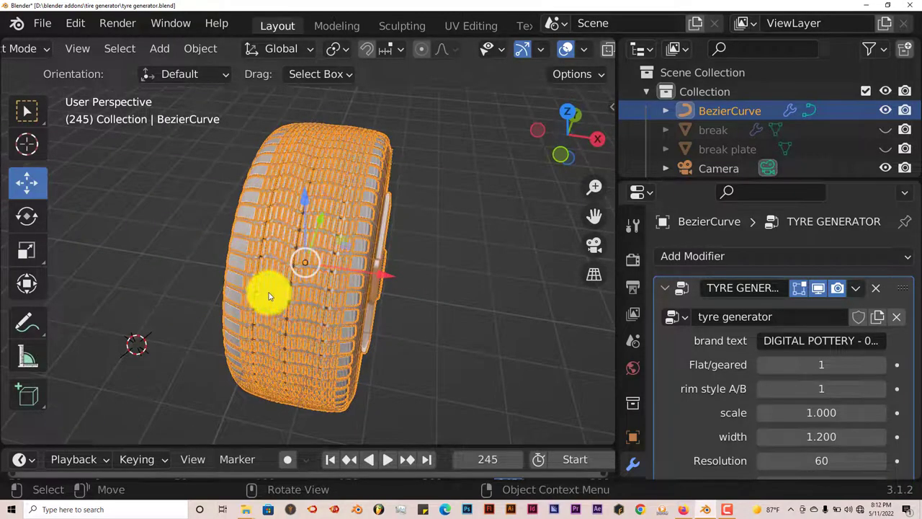
mouse_move(272, 294)
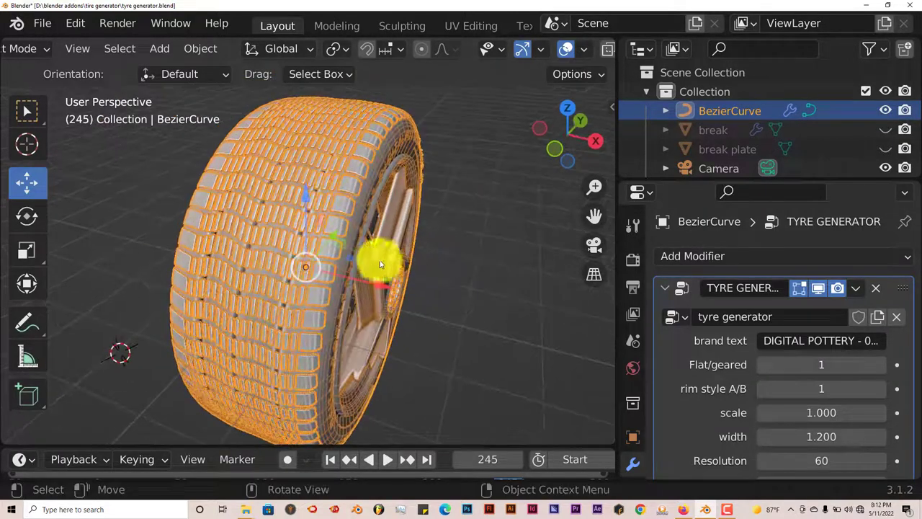
drag(382, 262, 317, 238)
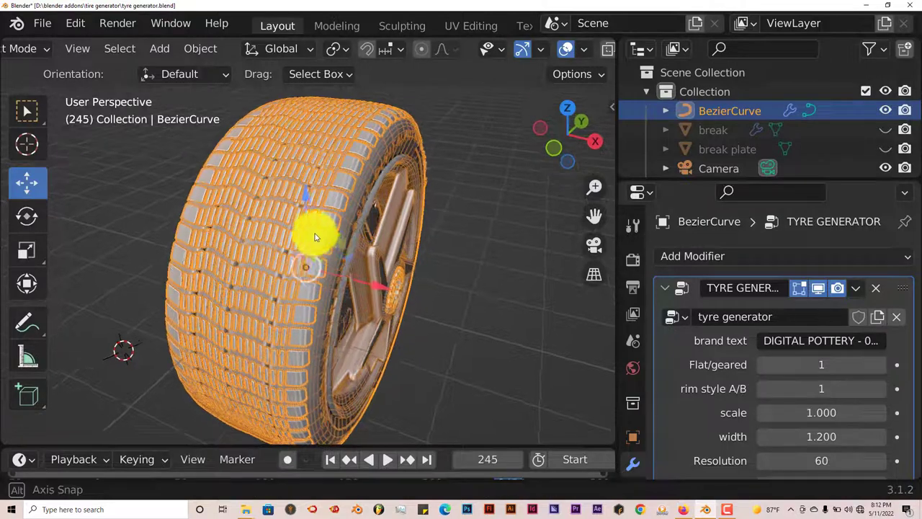
drag(314, 238, 504, 80)
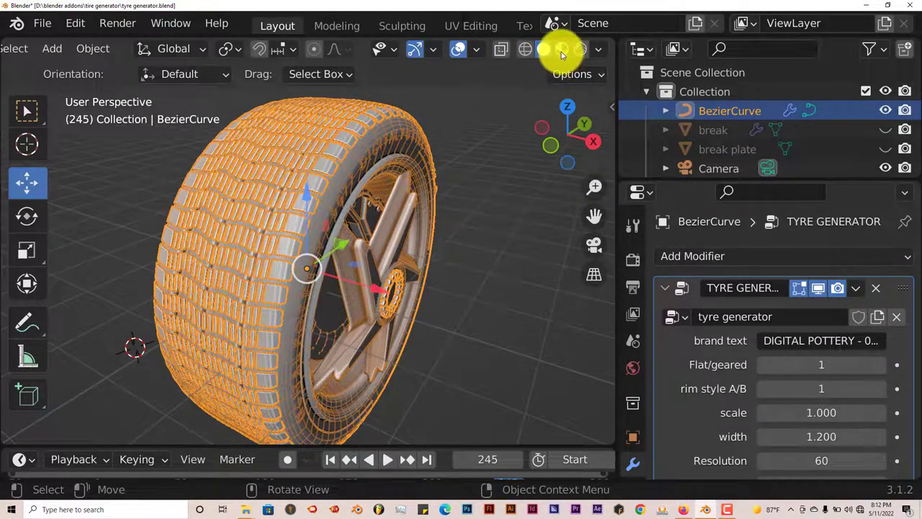
- Switch to Rendered viewport shading and orbit around the rim, brake caliper, sidewall lettering and tread
click(562, 49)
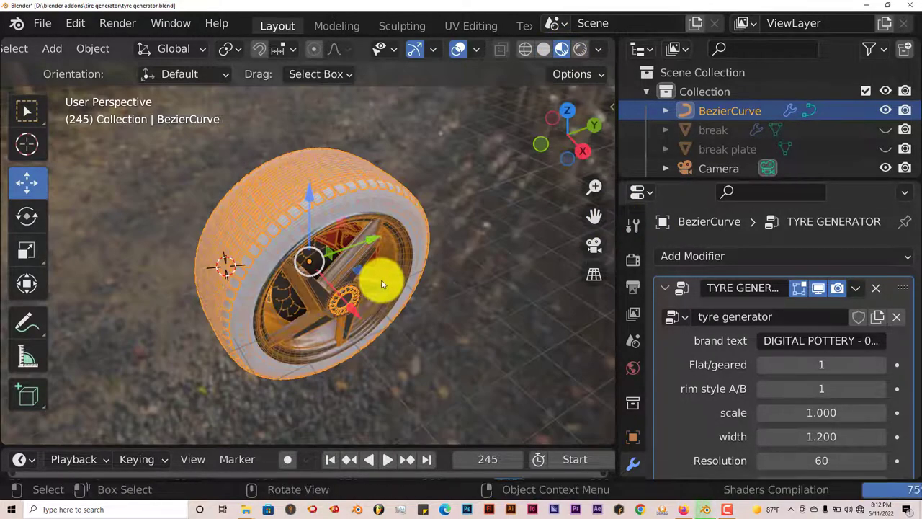
drag(382, 285, 367, 239)
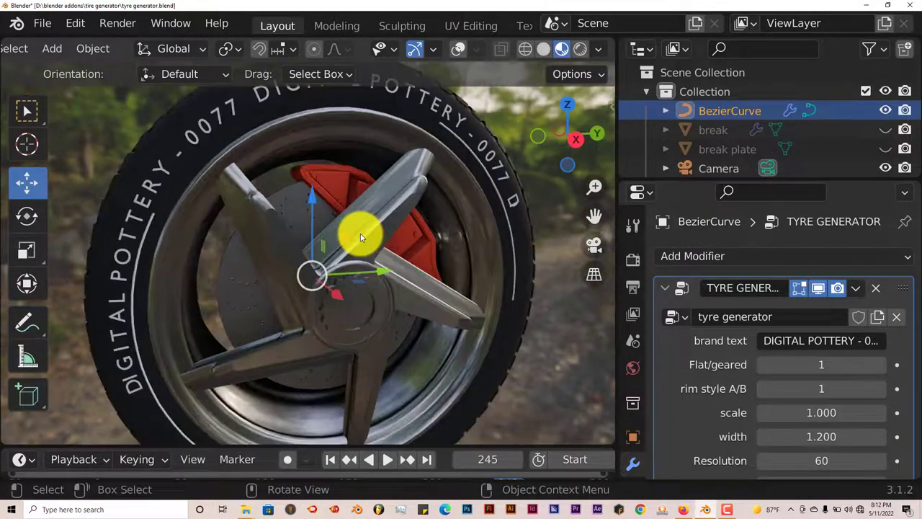
drag(360, 237, 400, 196)
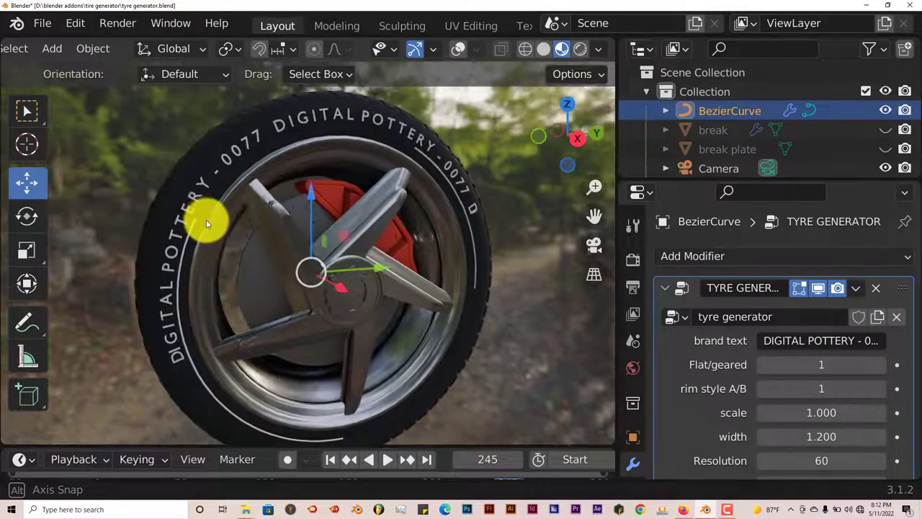
drag(205, 223, 300, 276)
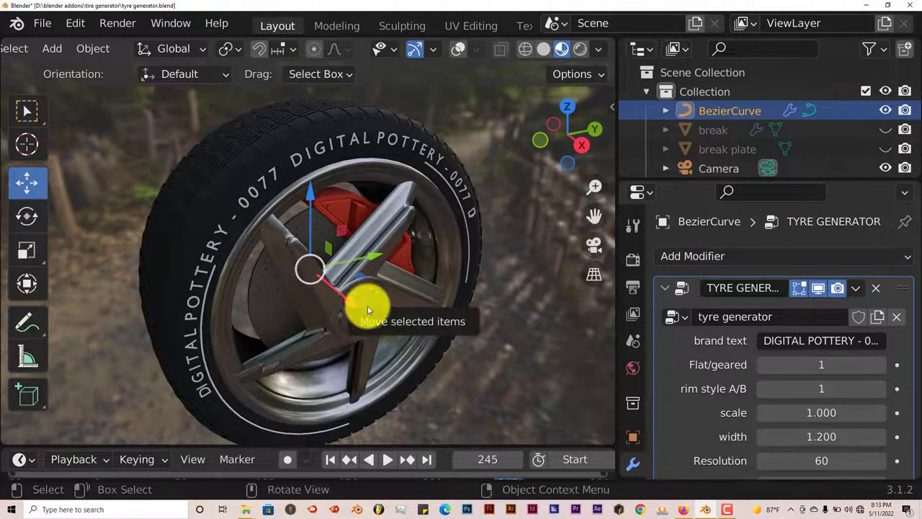
drag(368, 309, 372, 320)
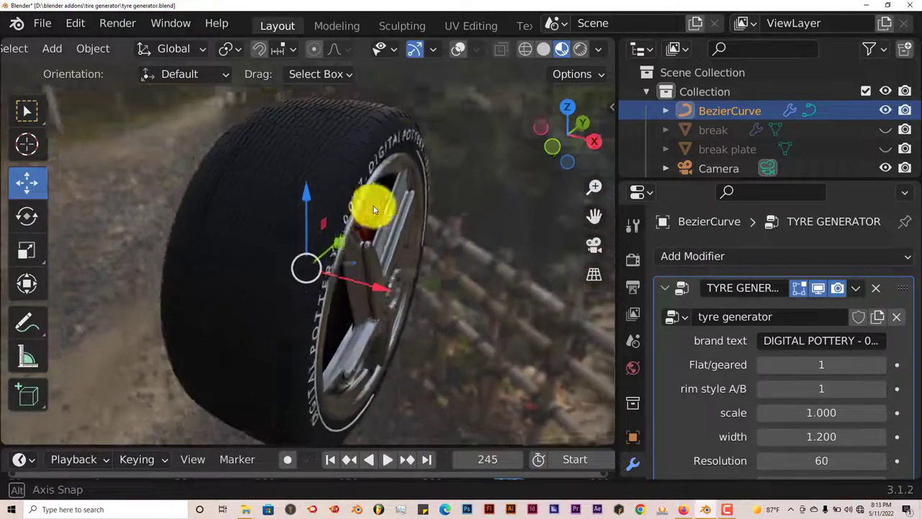
drag(374, 209, 331, 141)
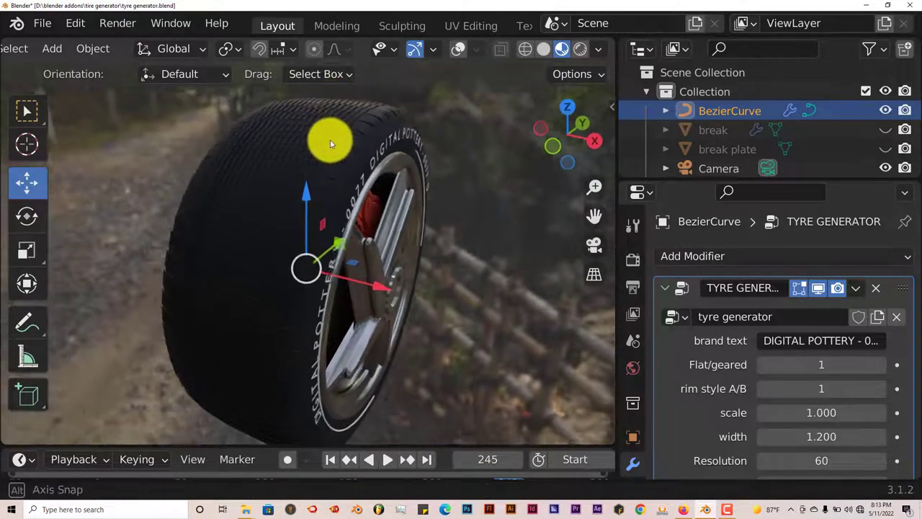
drag(332, 144, 401, 219)
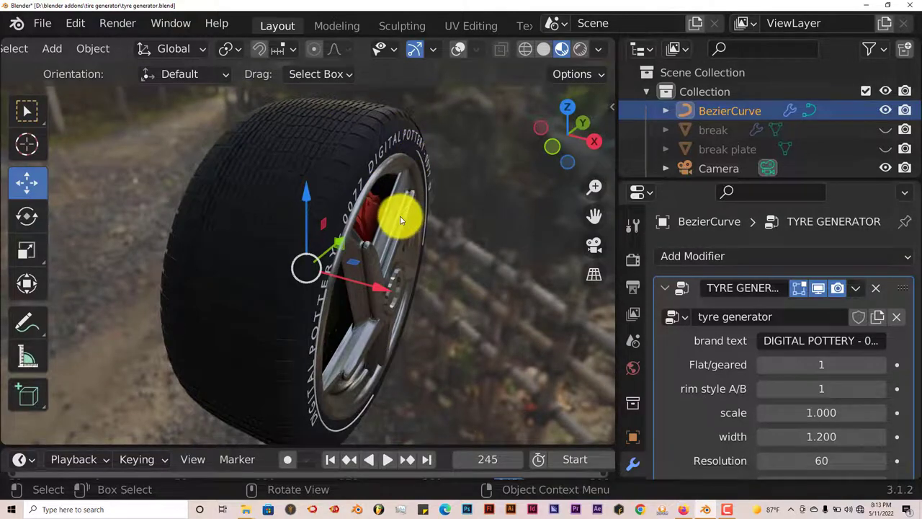